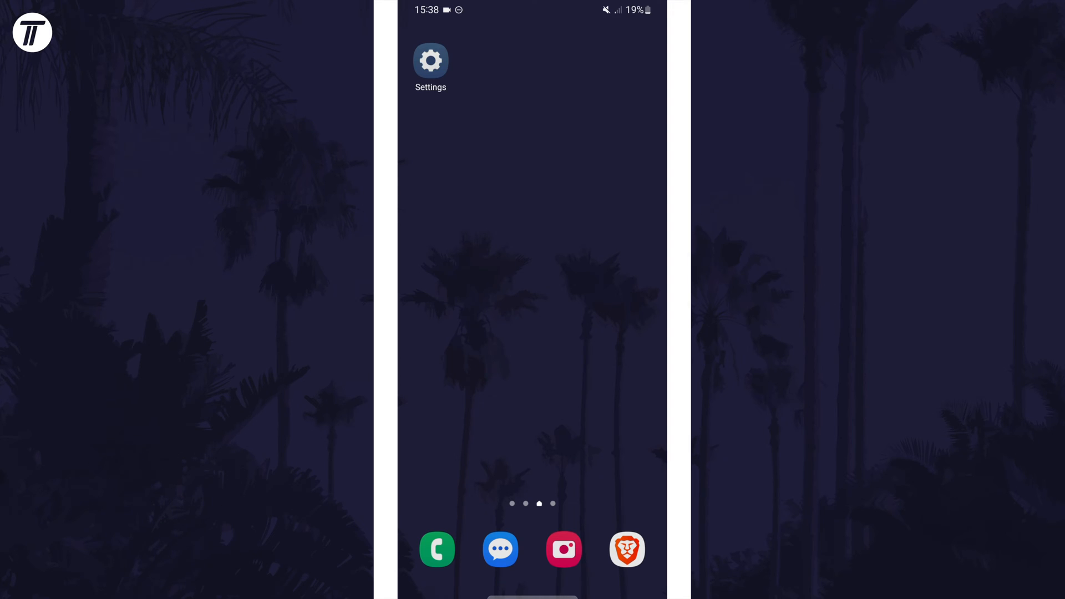
# - Go from the home screen into Settings and then the Connections page
pyautogui.click(431, 60)
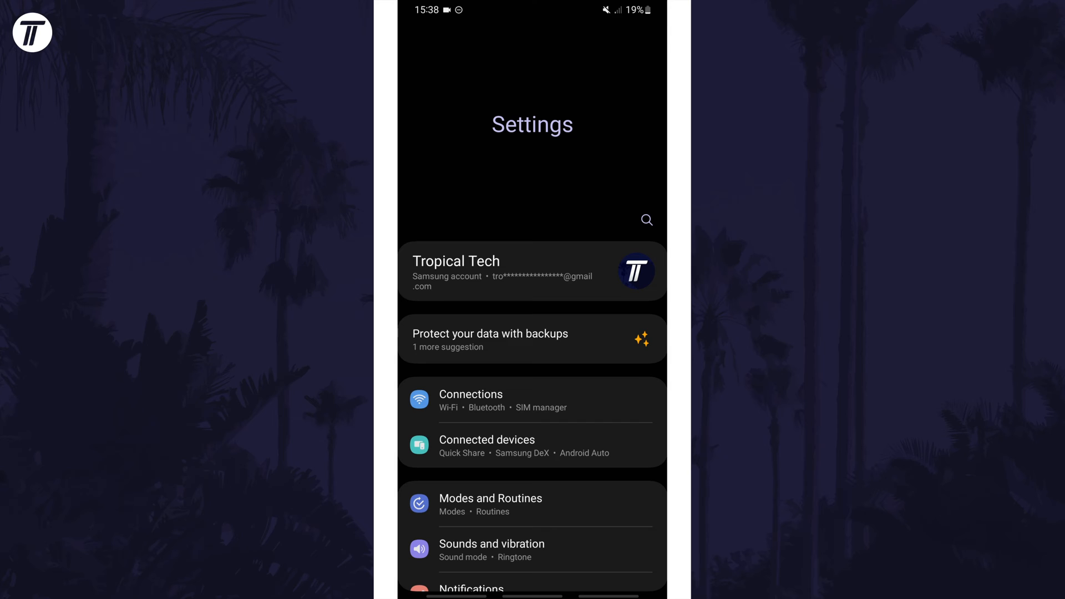
pyautogui.click(470, 393)
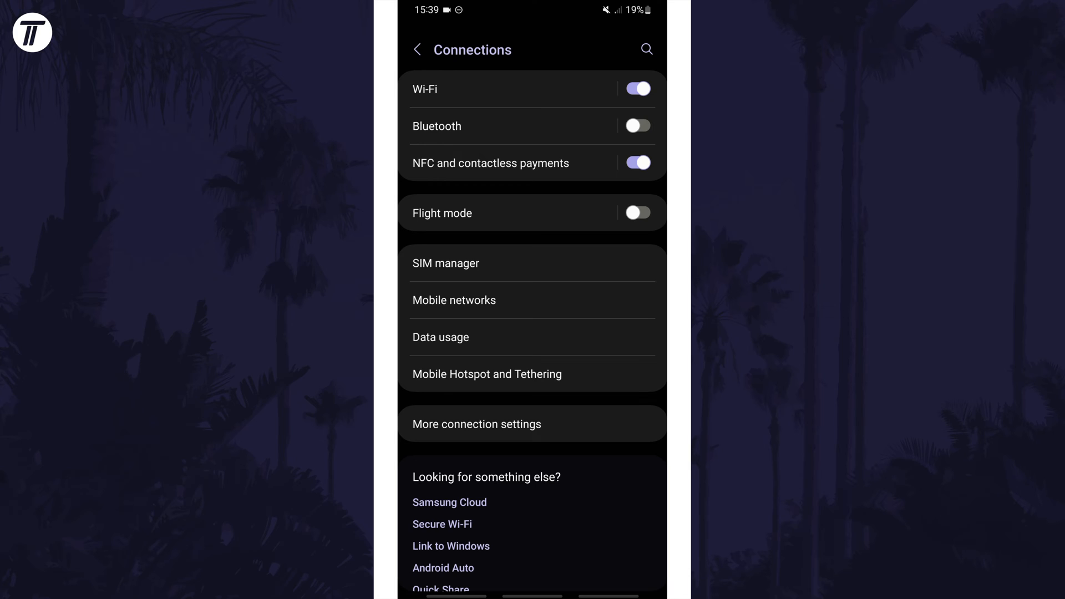
# - Select the password-protected Wi-Fi network and connect so it becomes the current network
pyautogui.click(425, 89)
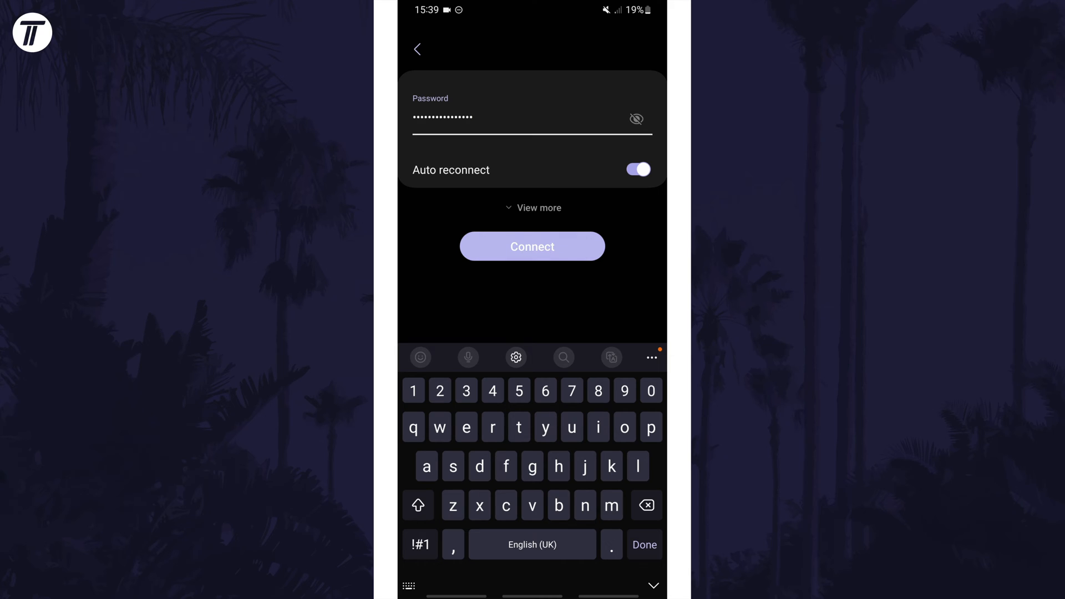
pyautogui.click(532, 247)
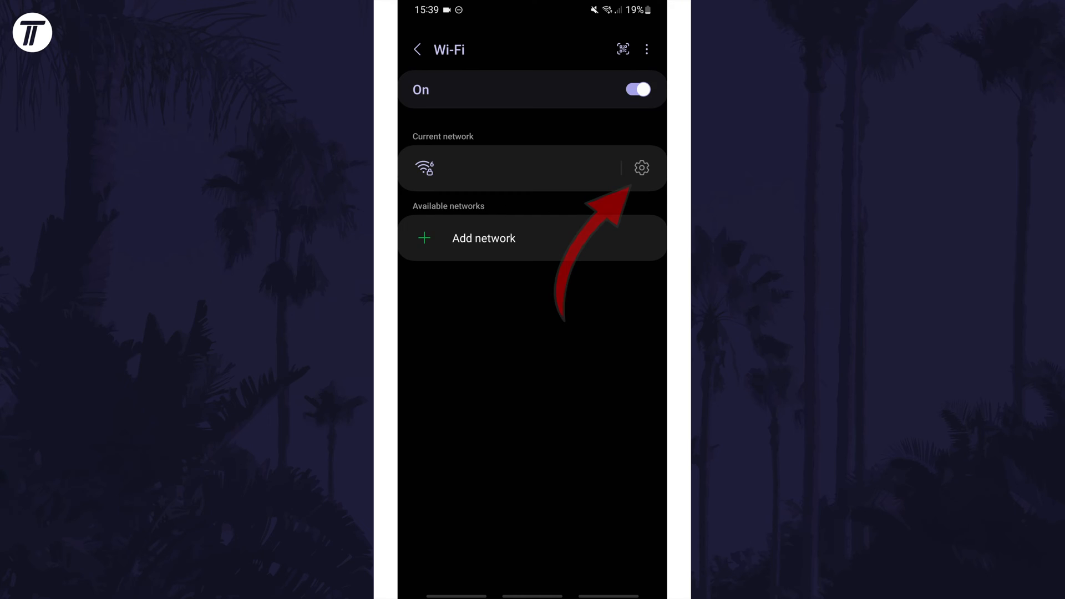
# - Show the connected network's details via the gear icon beside it
pyautogui.click(640, 168)
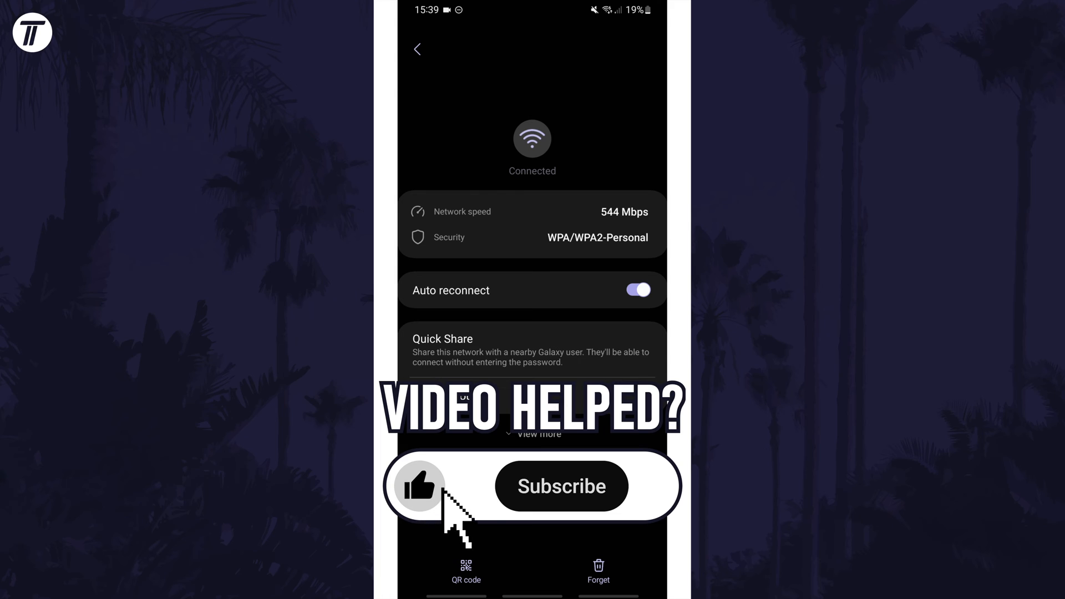
pyautogui.click(561, 485)
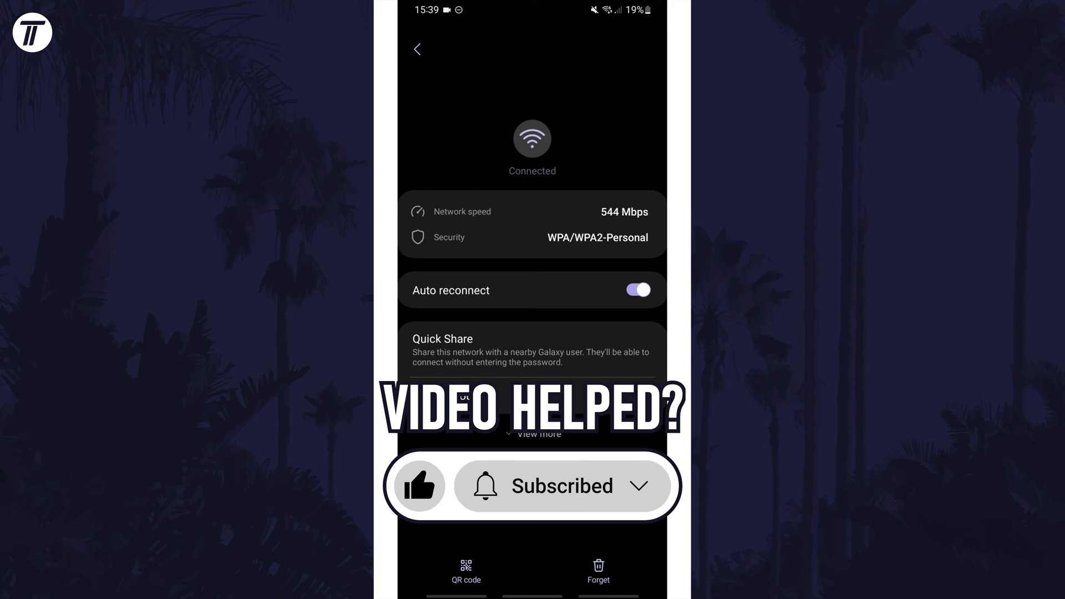